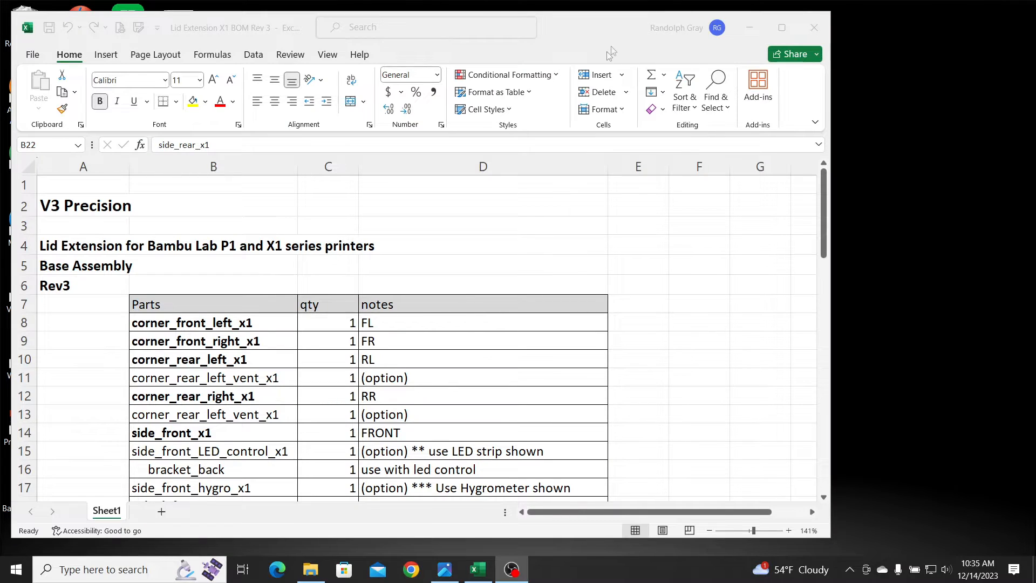
mouse_move(542, 127)
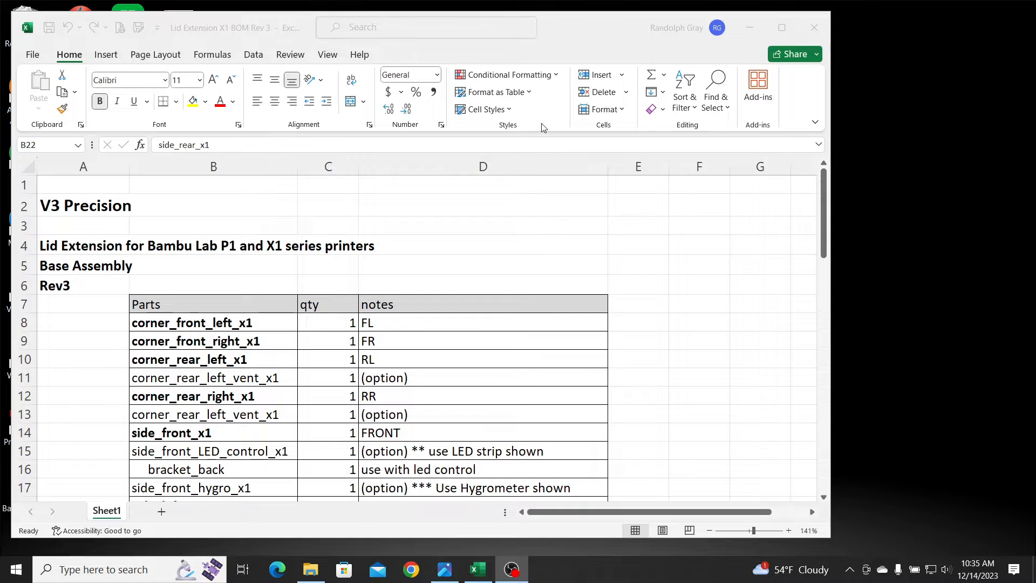
mouse_move(451, 209)
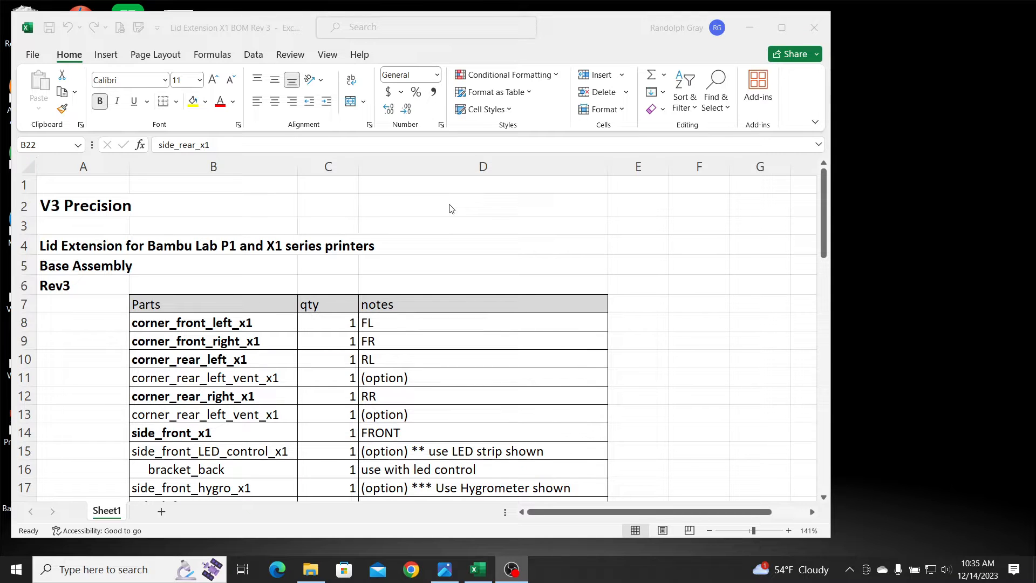
mouse_move(524, 240)
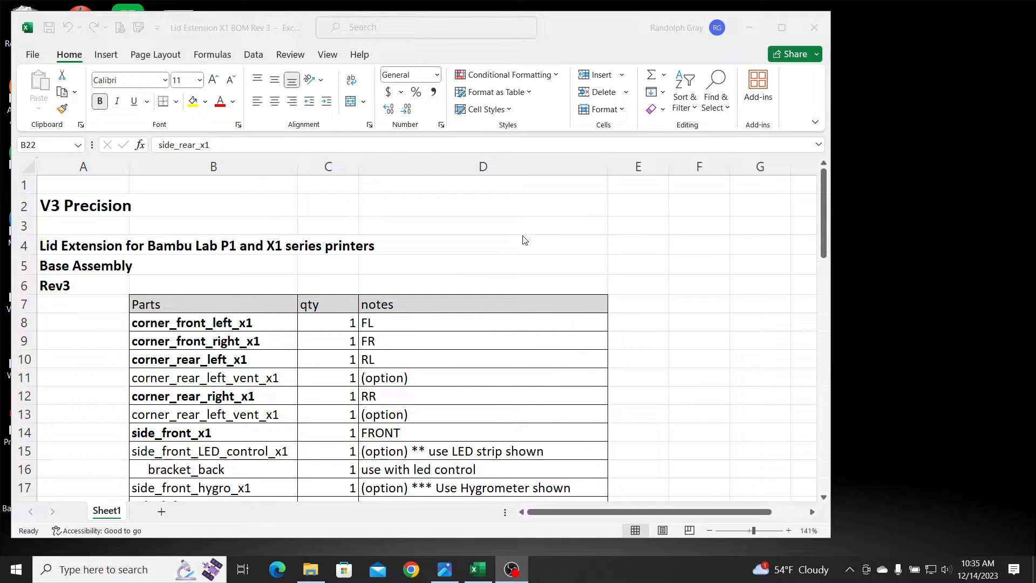
mouse_move(285, 265)
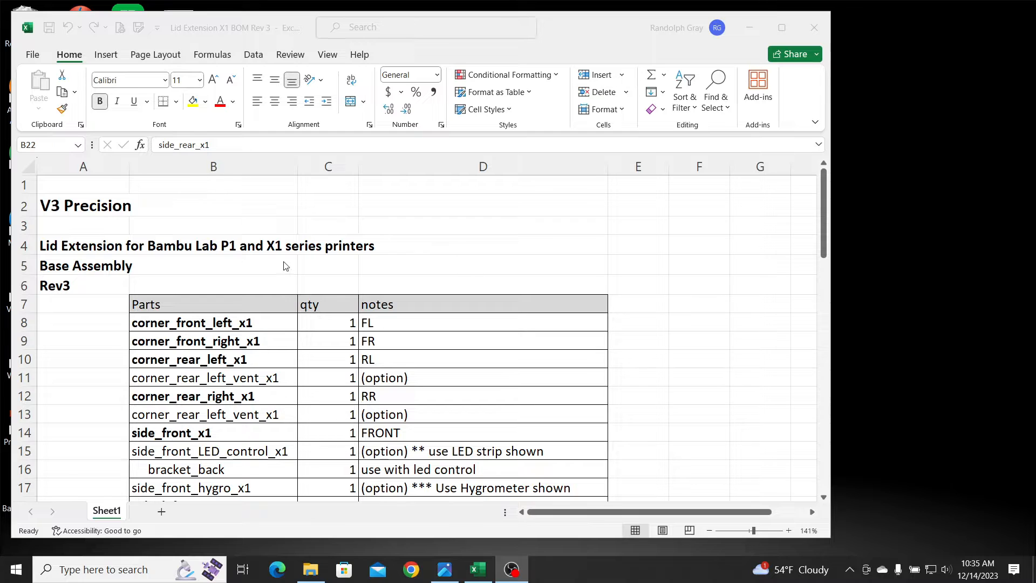
mouse_move(63, 289)
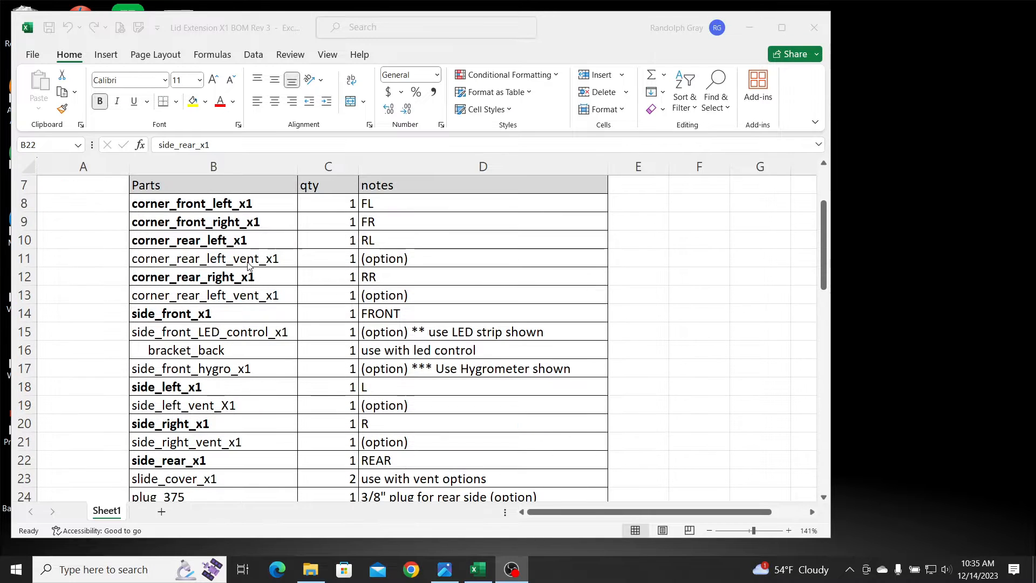
mouse_move(292, 262)
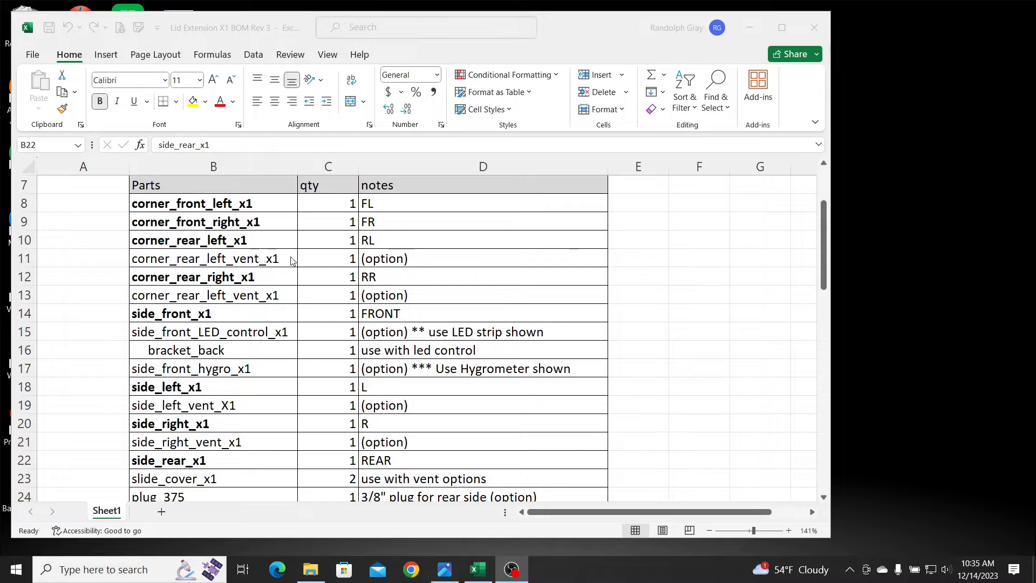
mouse_move(228, 257)
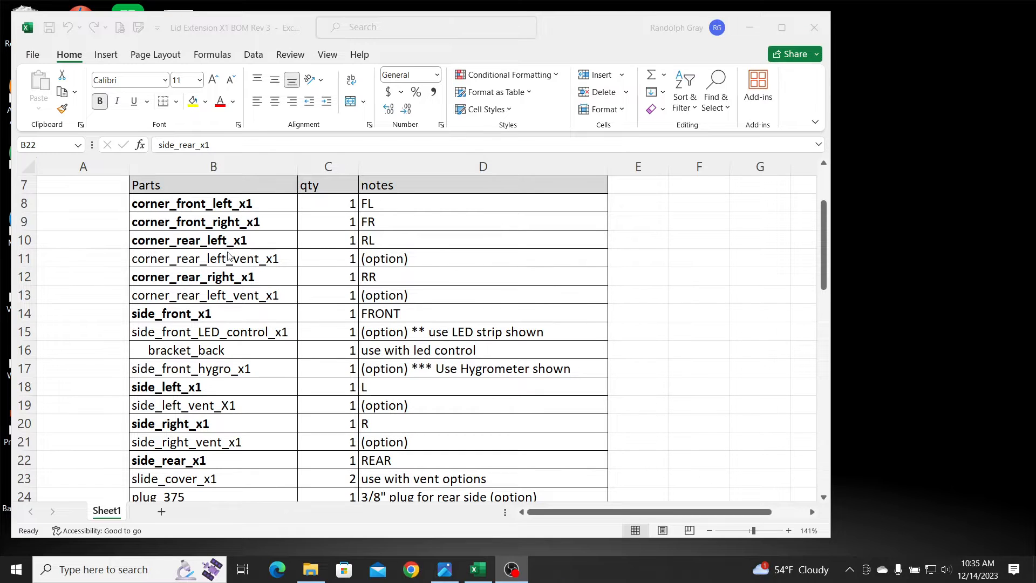
mouse_move(389, 266)
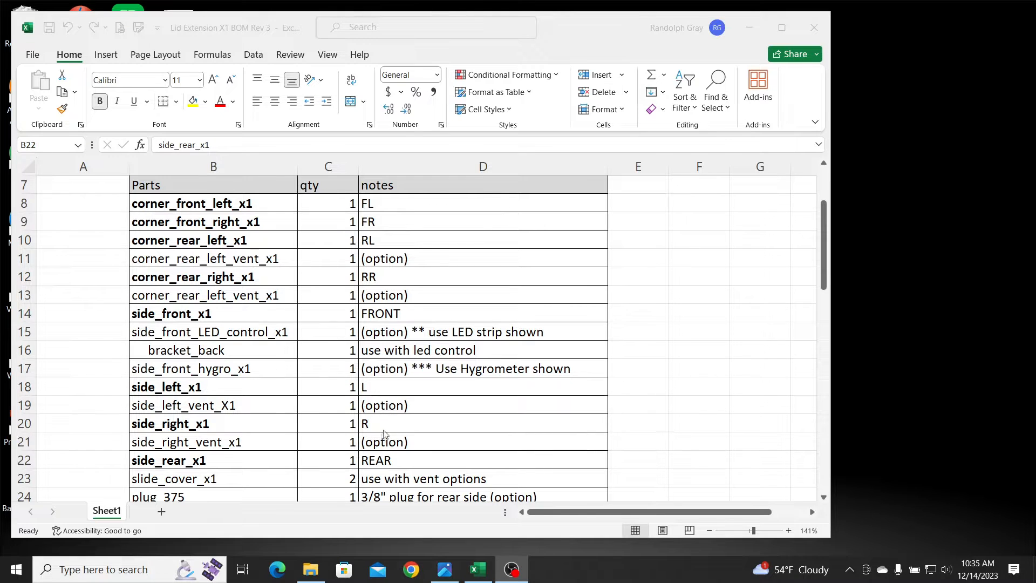
scroll("down", 3)
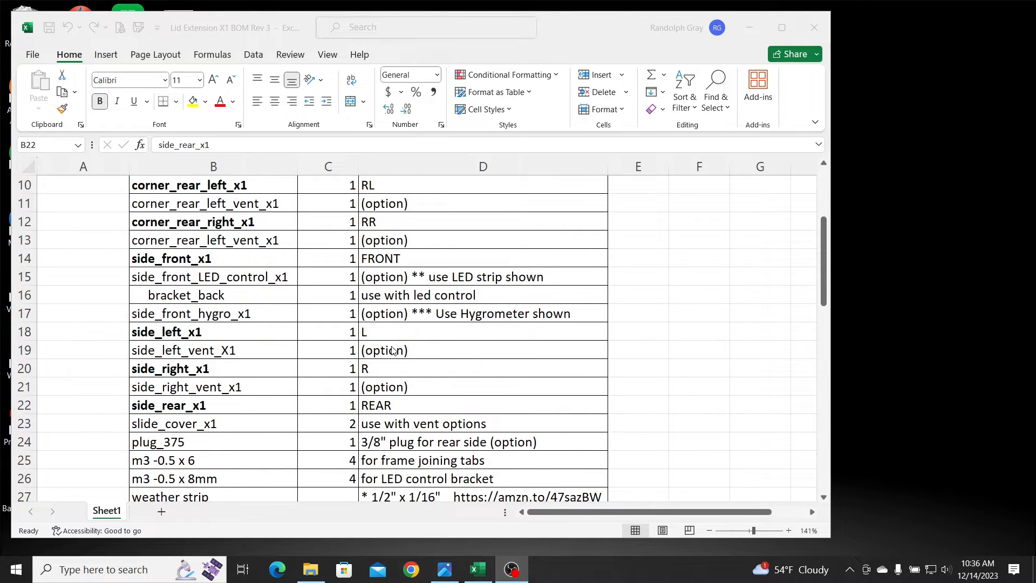
scroll("up", 3)
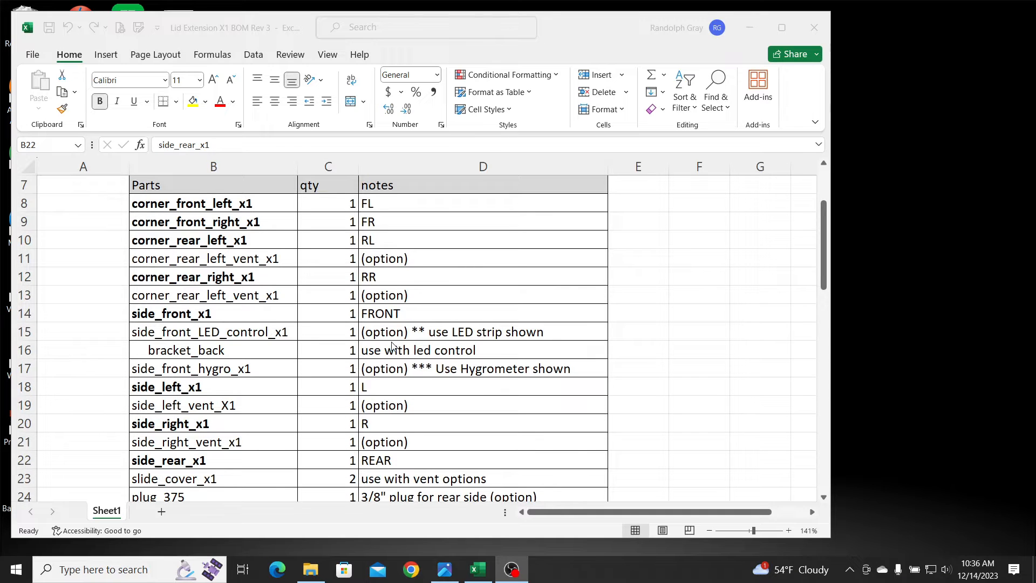
mouse_move(348, 333)
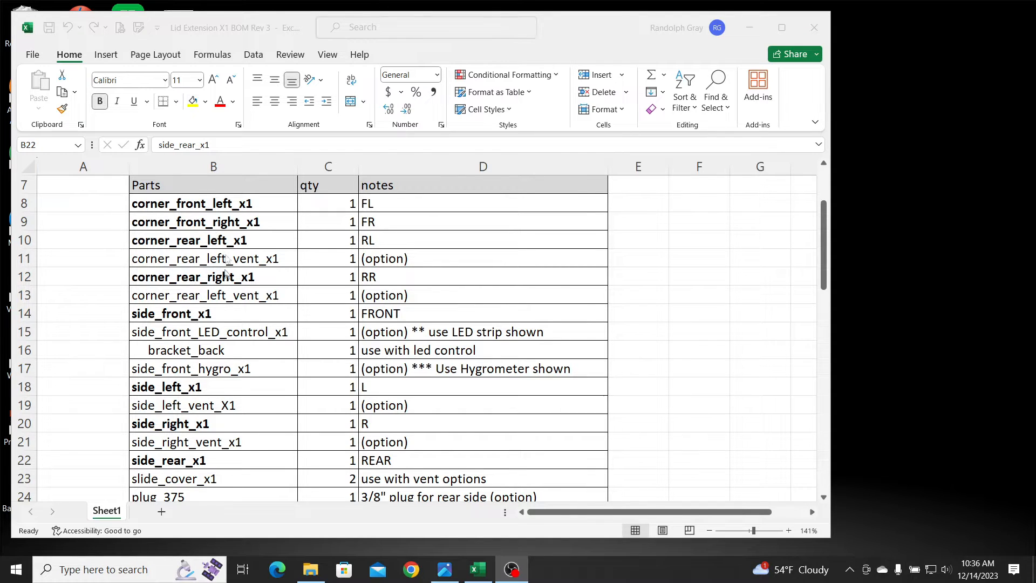
scroll("down", 3)
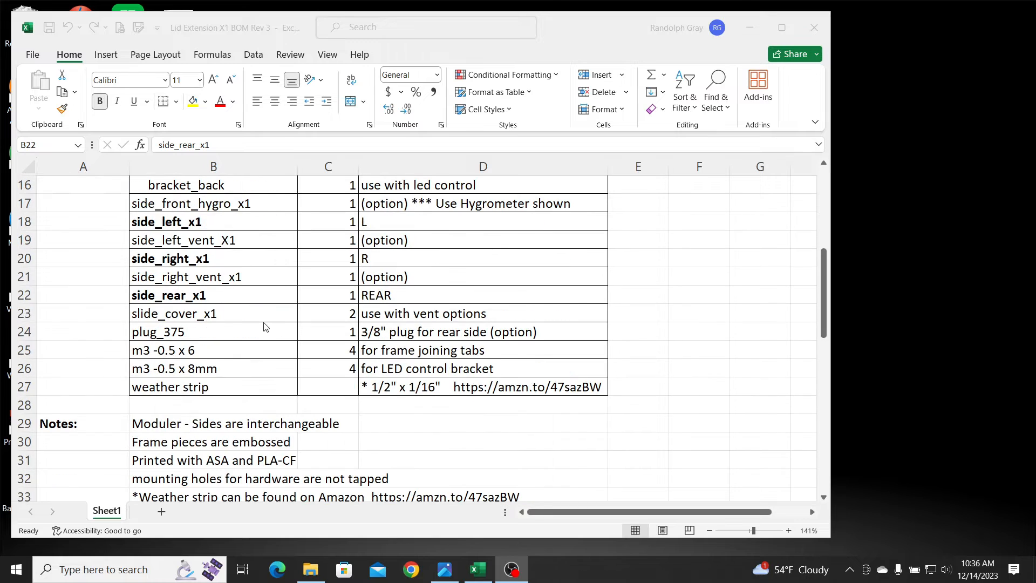
scroll("down", 3)
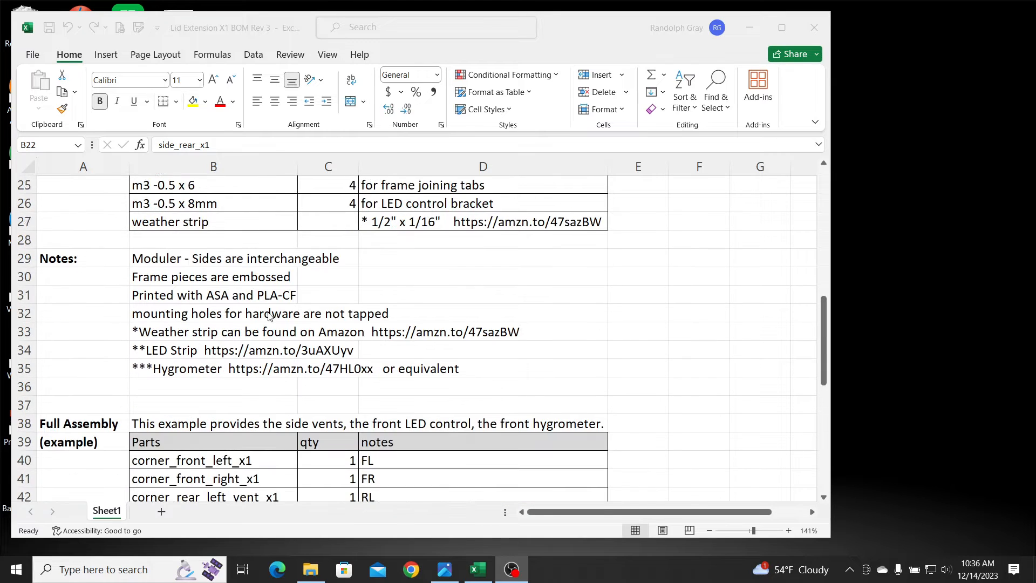
scroll("down", 3)
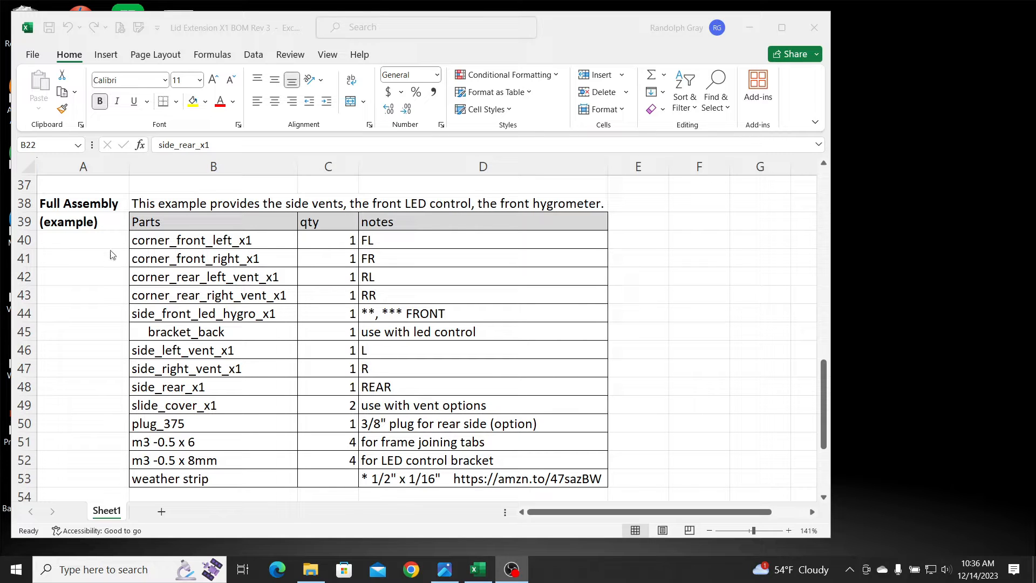
mouse_move(94, 251)
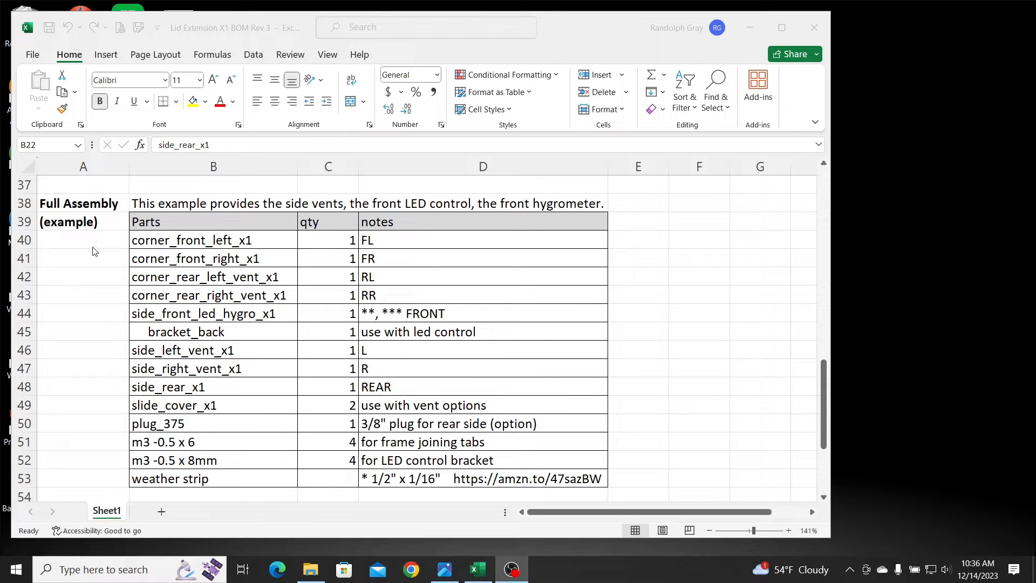
scroll("down", 3)
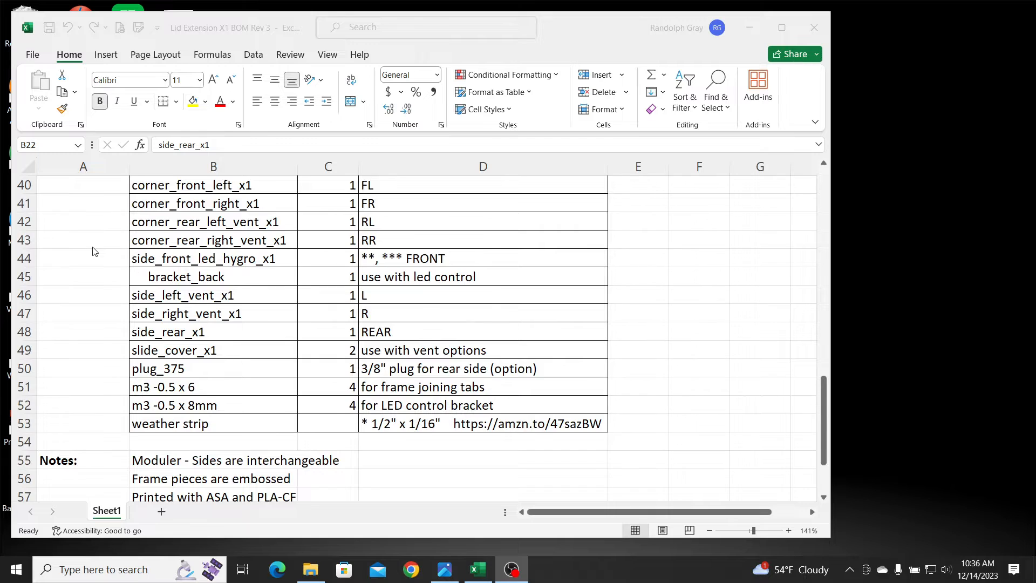
scroll("up", 3)
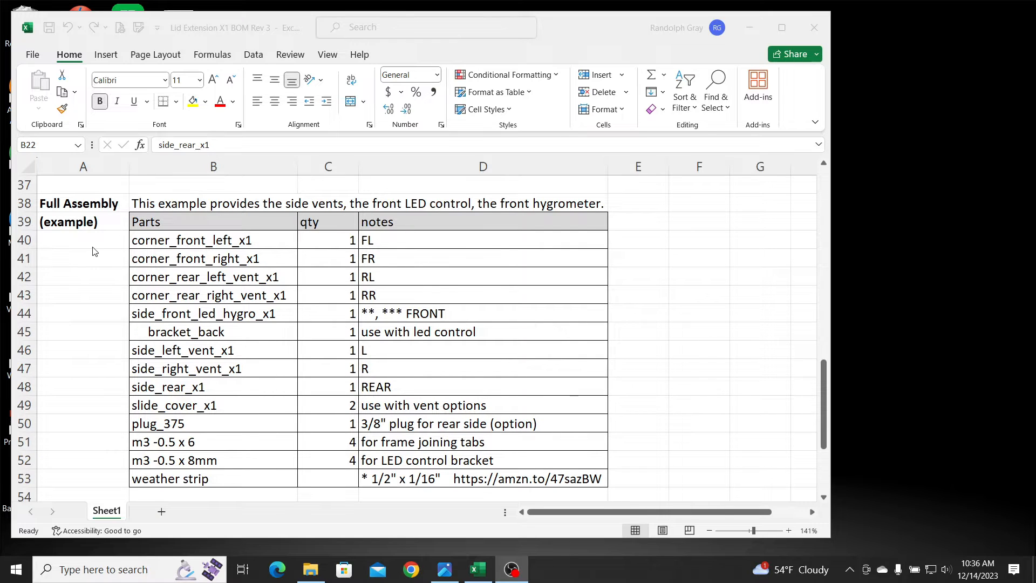
mouse_move(289, 200)
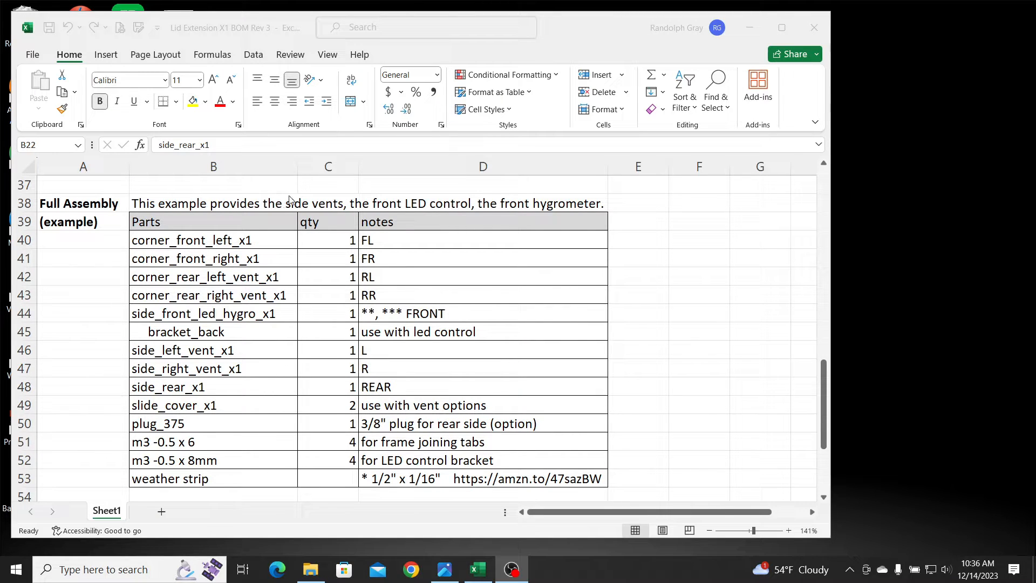
mouse_move(390, 210)
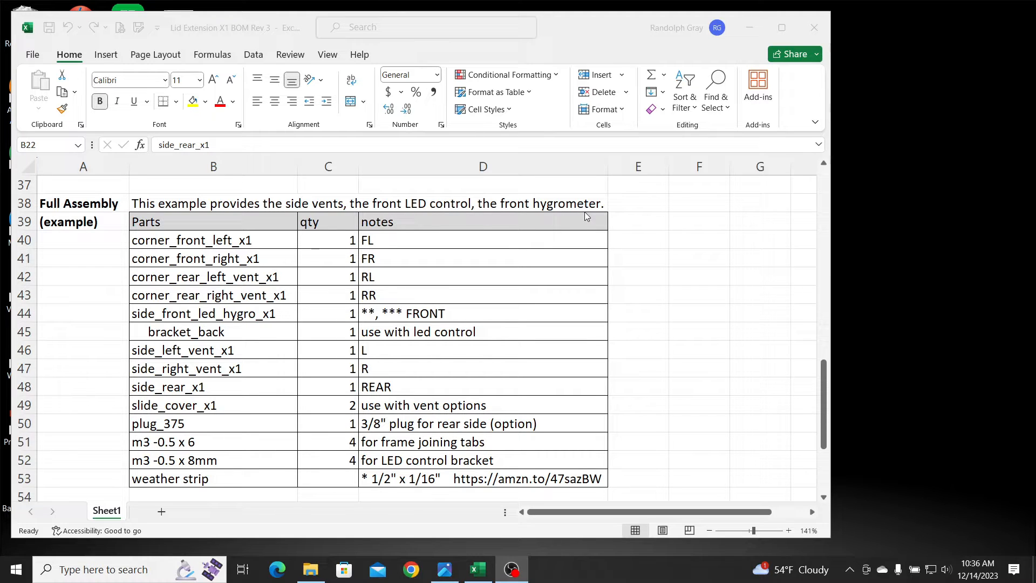
mouse_move(221, 345)
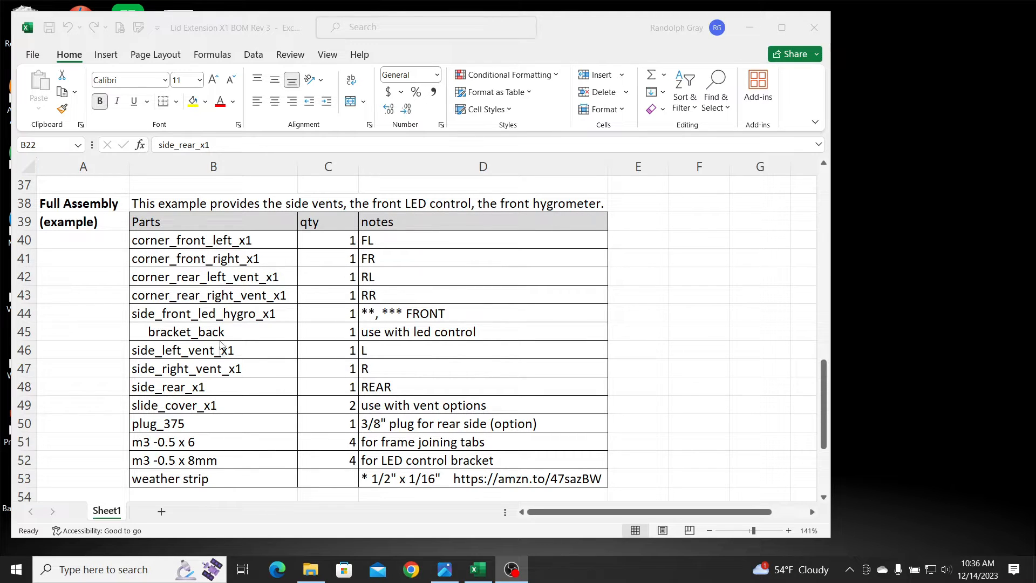
mouse_move(233, 409)
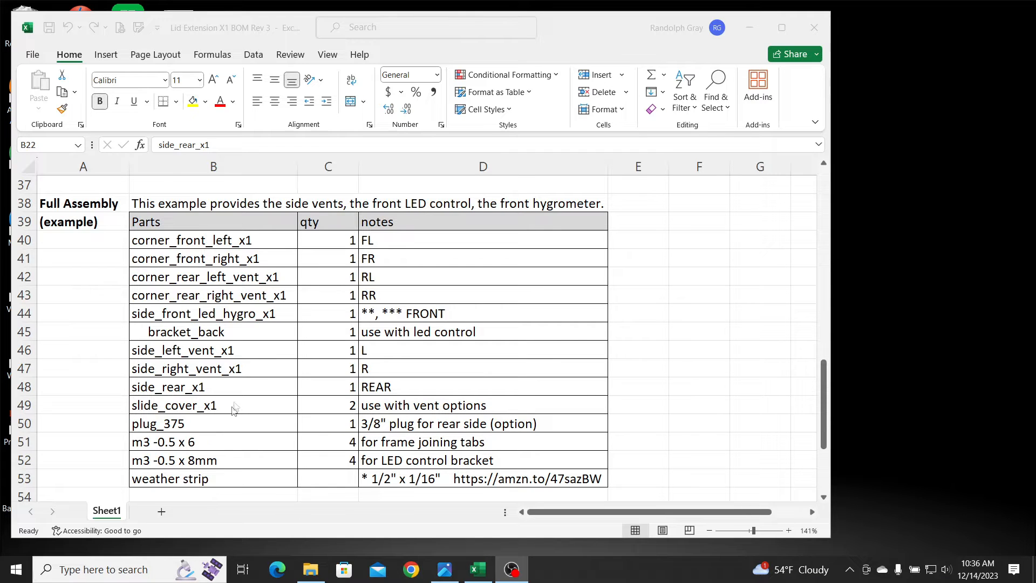
scroll("down", 3)
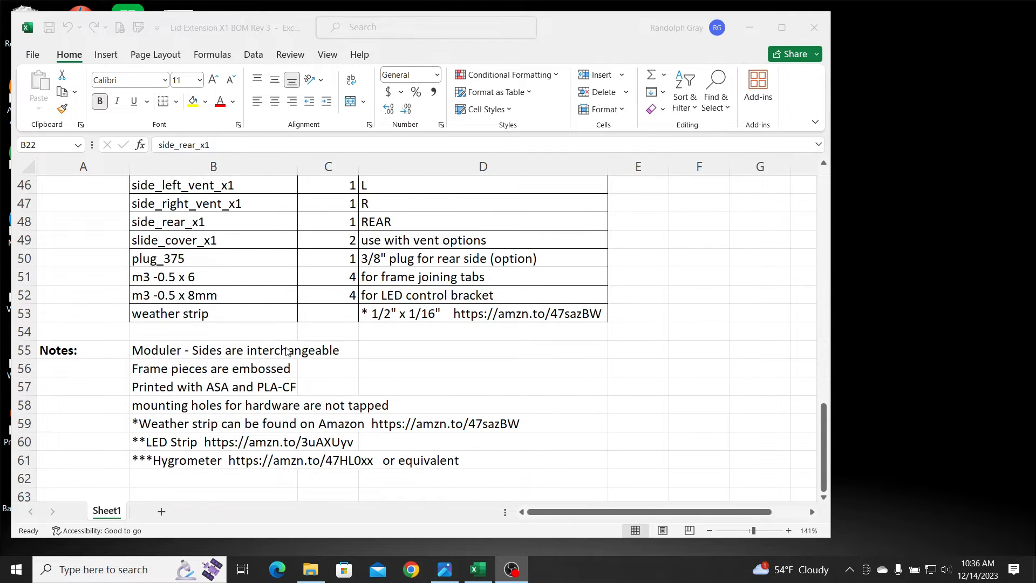
mouse_move(180, 447)
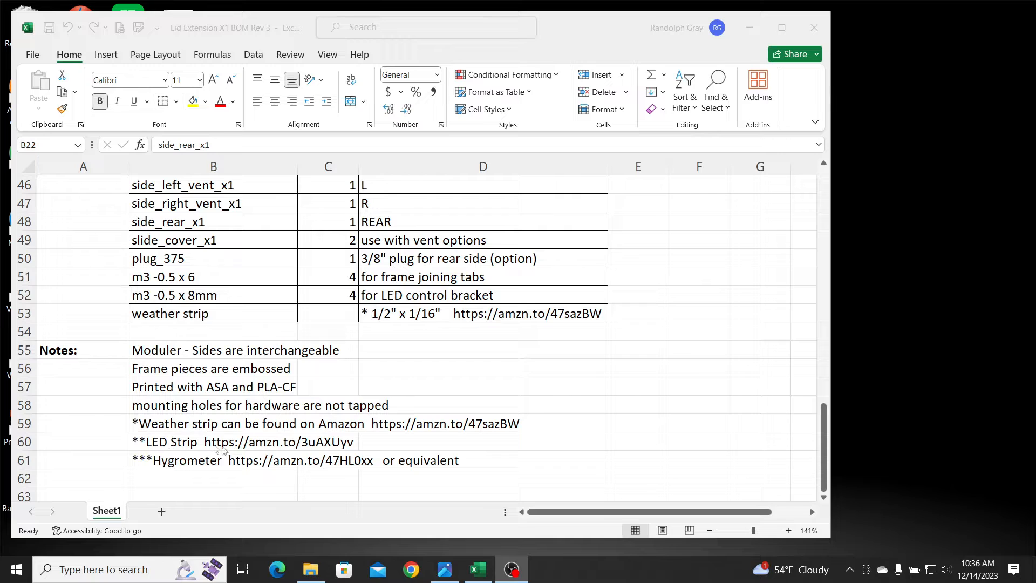
mouse_move(219, 470)
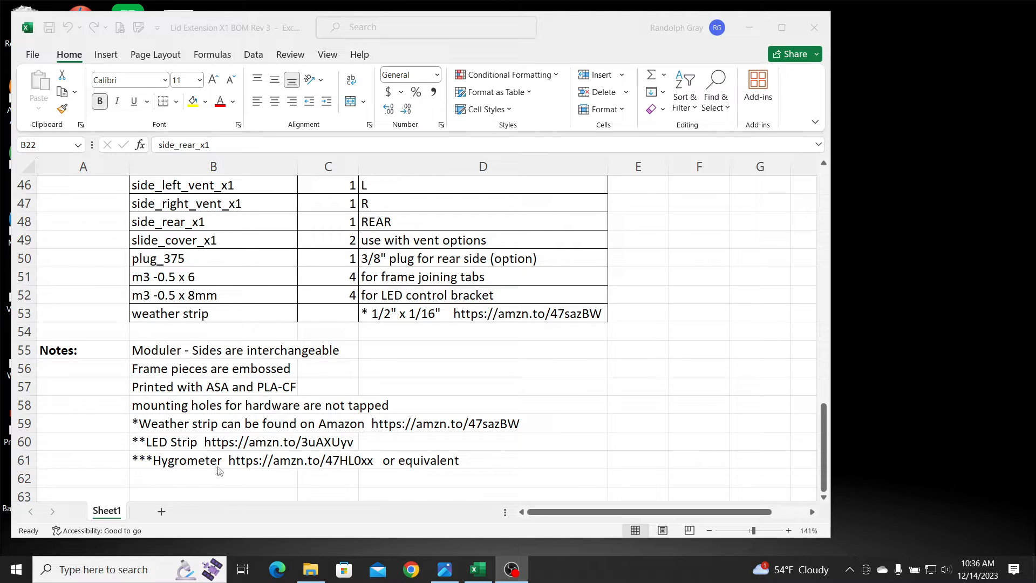
mouse_move(284, 454)
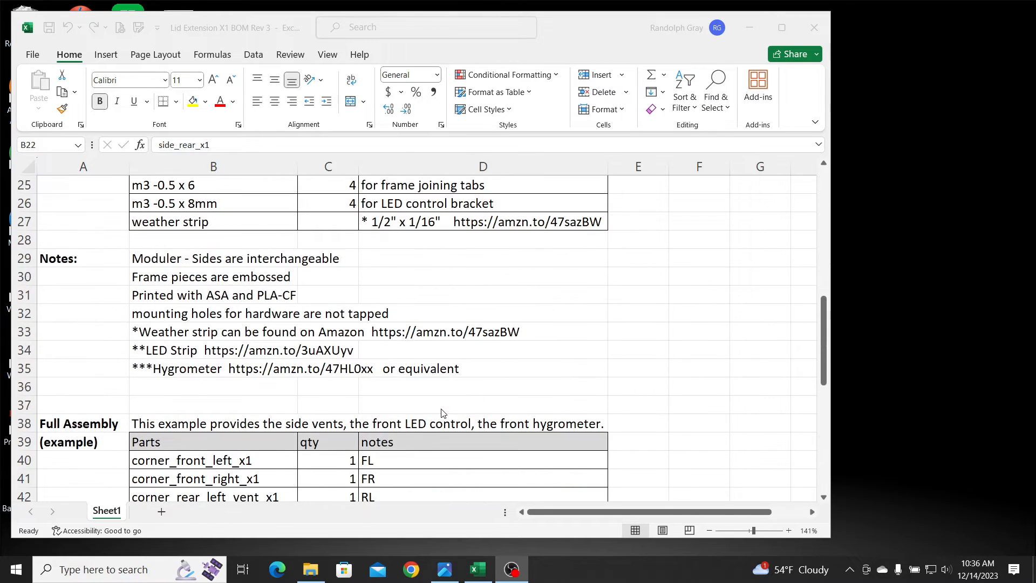
scroll("up", 3)
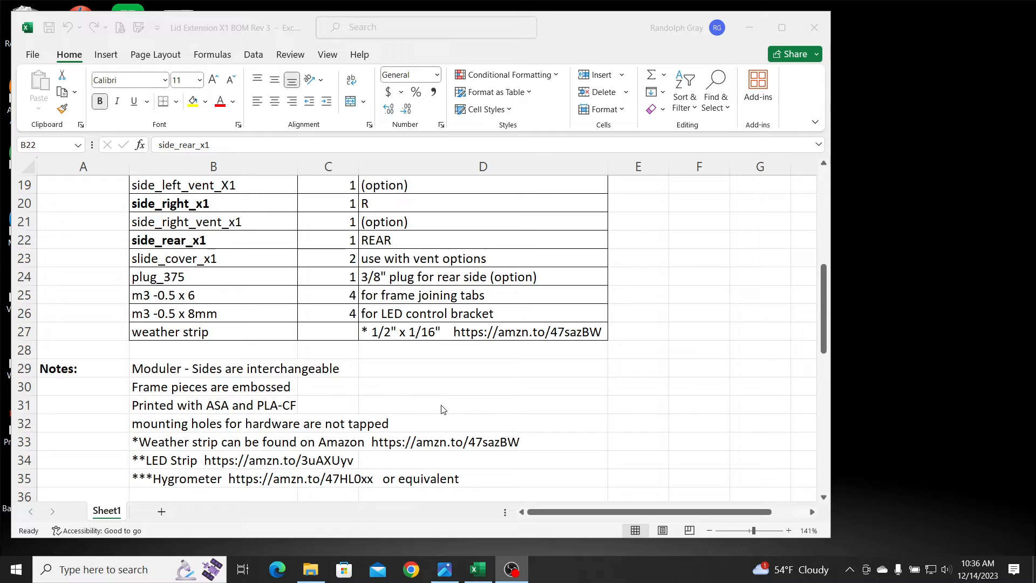
scroll("down", 3)
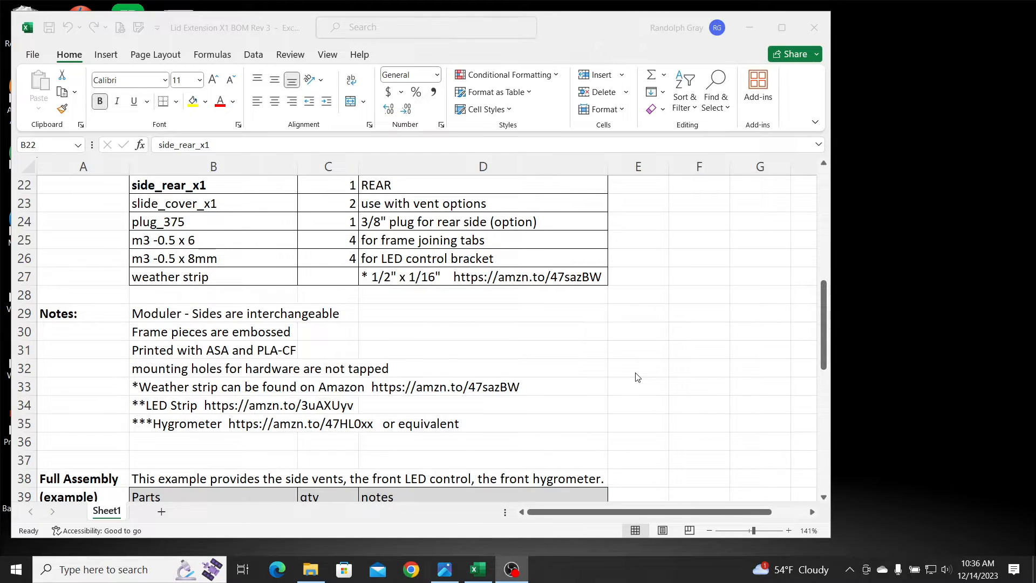
scroll("up", 3)
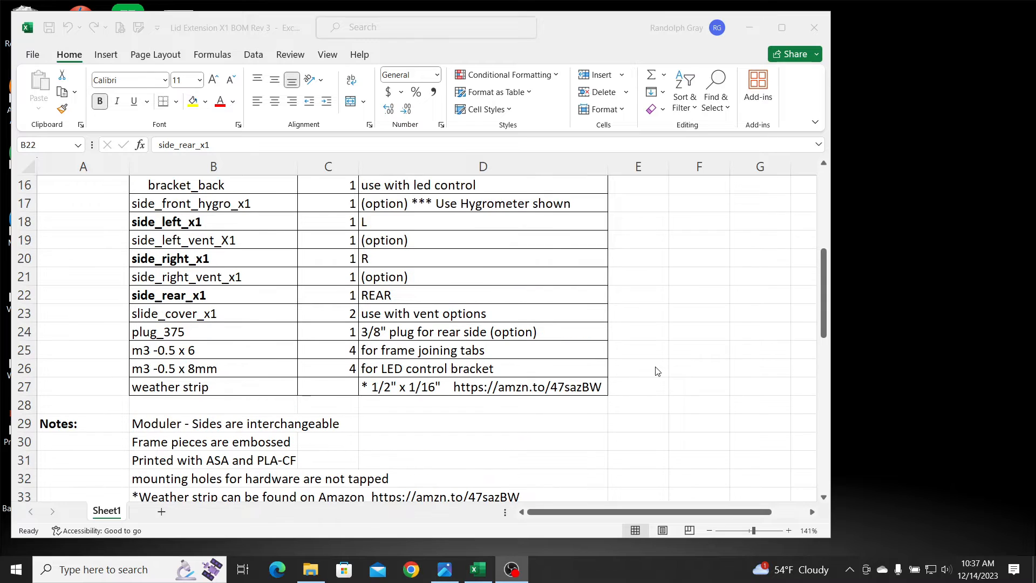
scroll("down", 3)
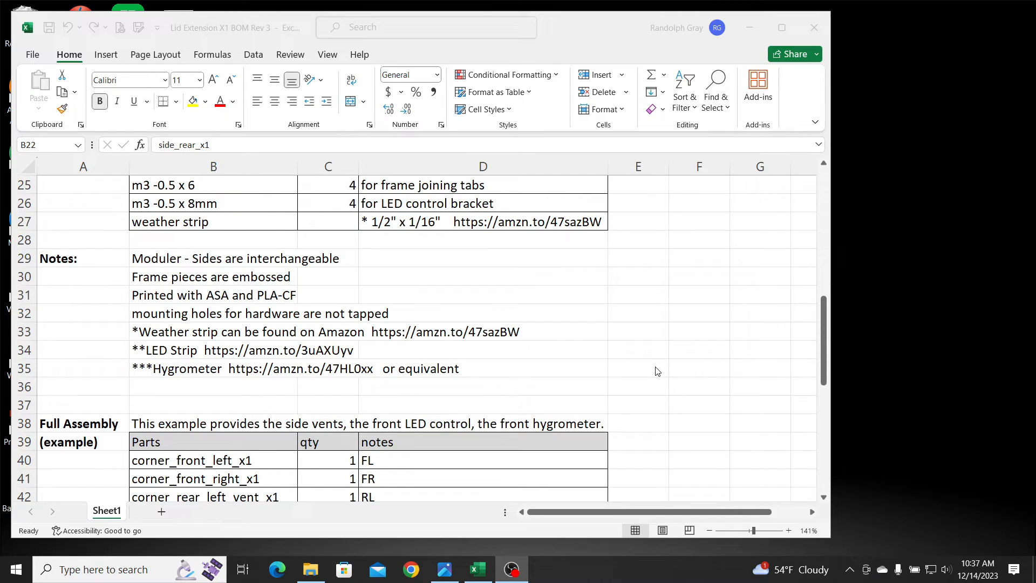
mouse_move(283, 388)
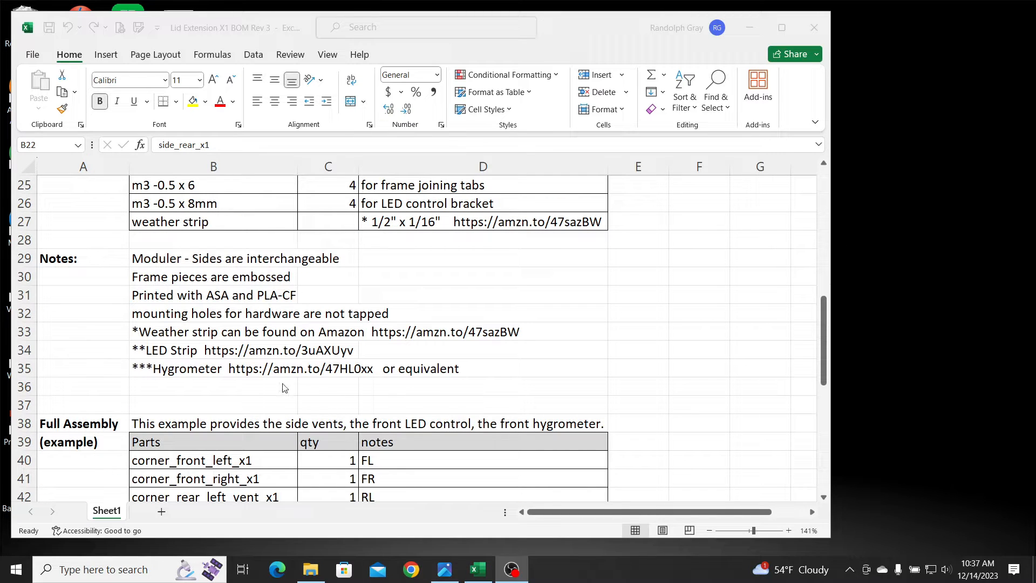
mouse_move(285, 379)
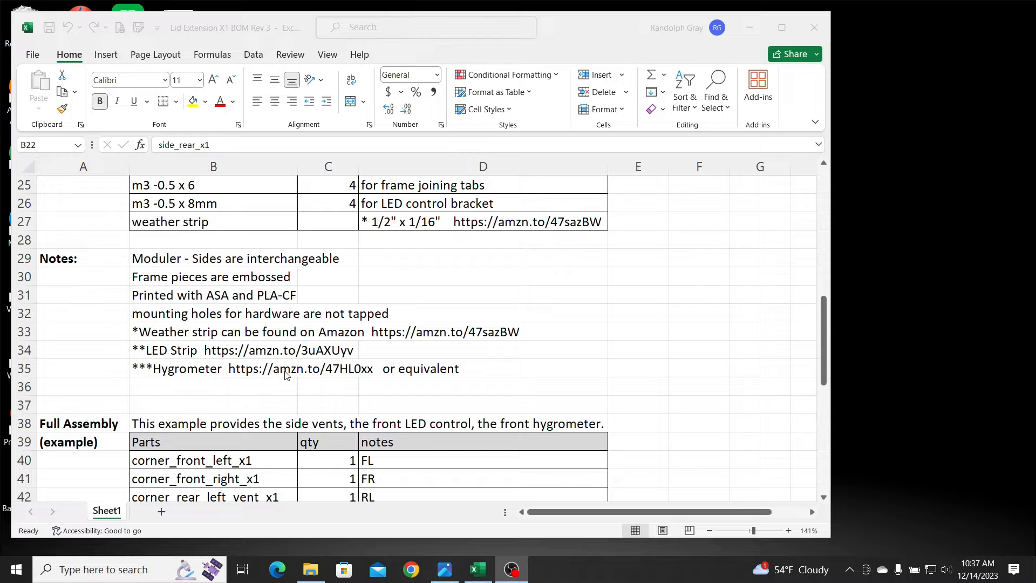
mouse_move(701, 373)
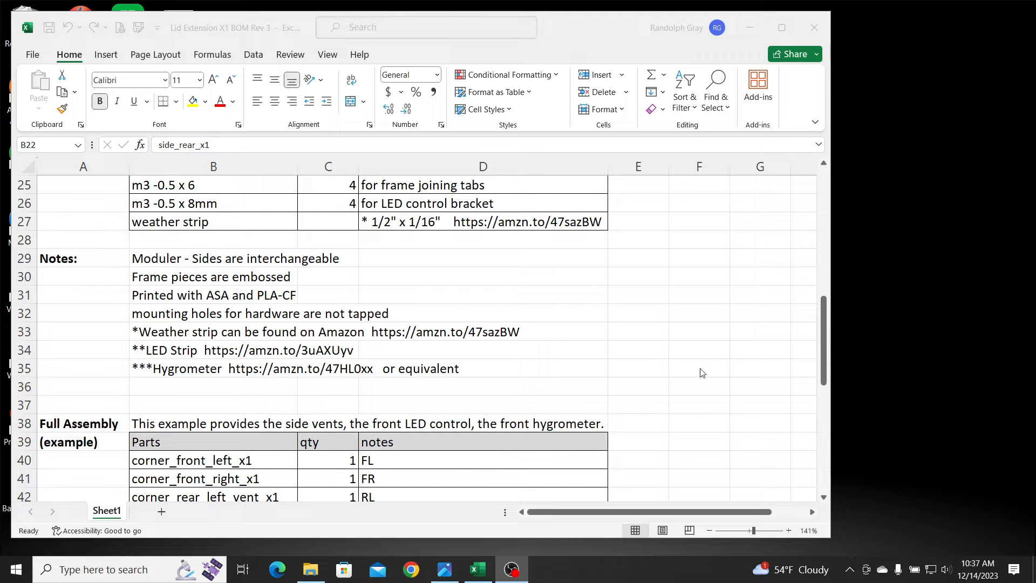
mouse_move(430, 333)
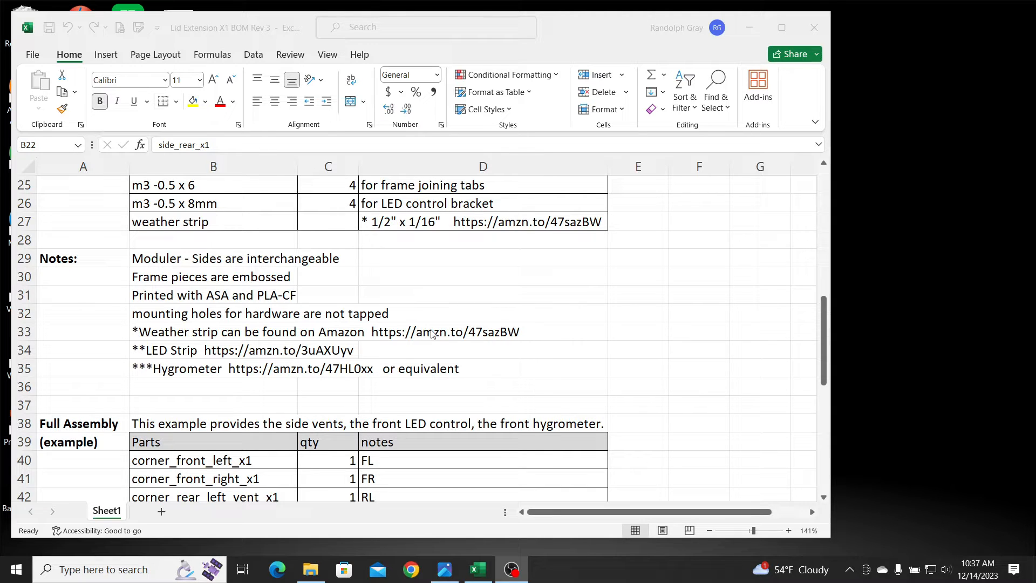
scroll("up", 3)
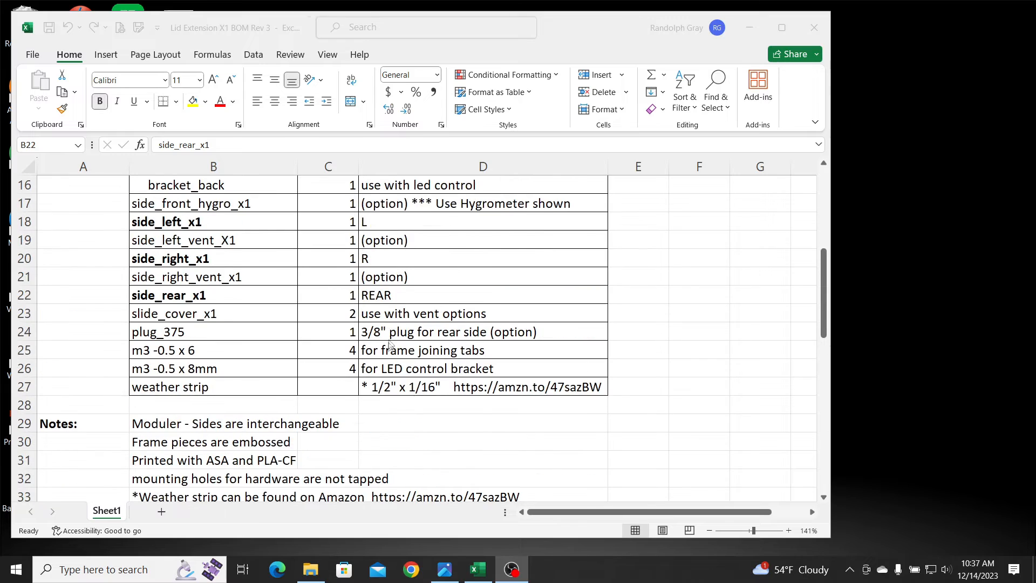
scroll("up", 3)
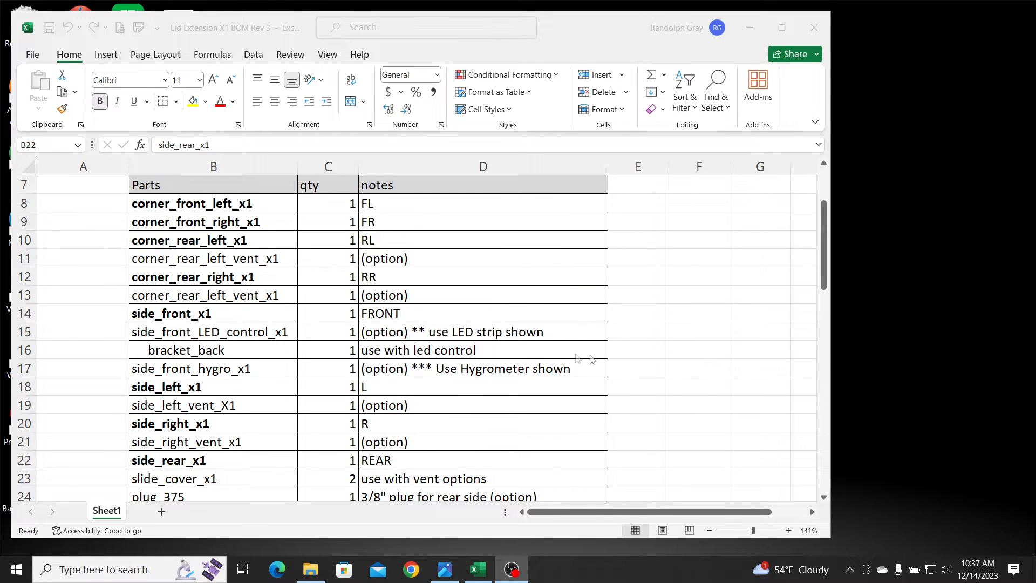
scroll("down", 3)
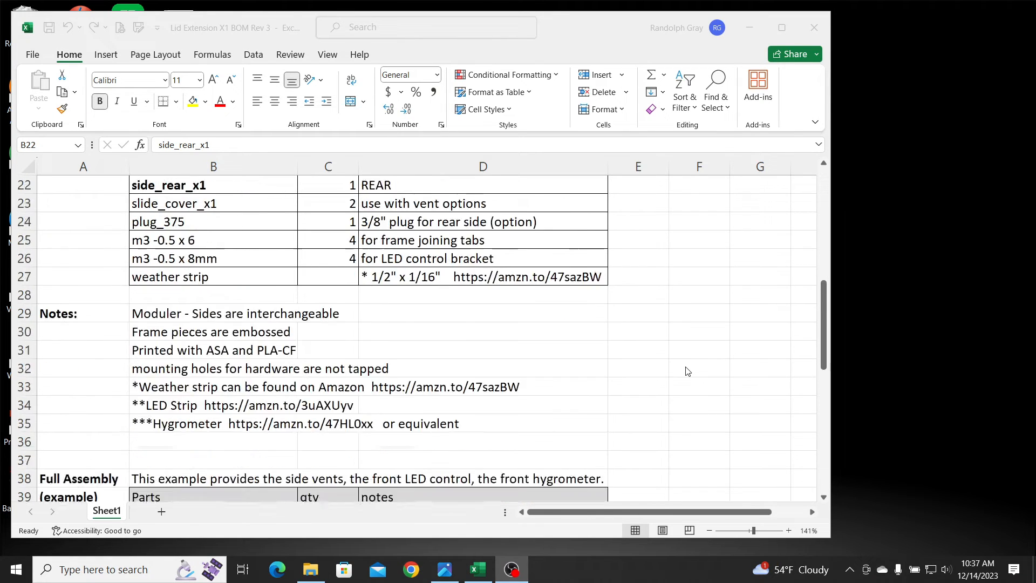
scroll("down", 3)
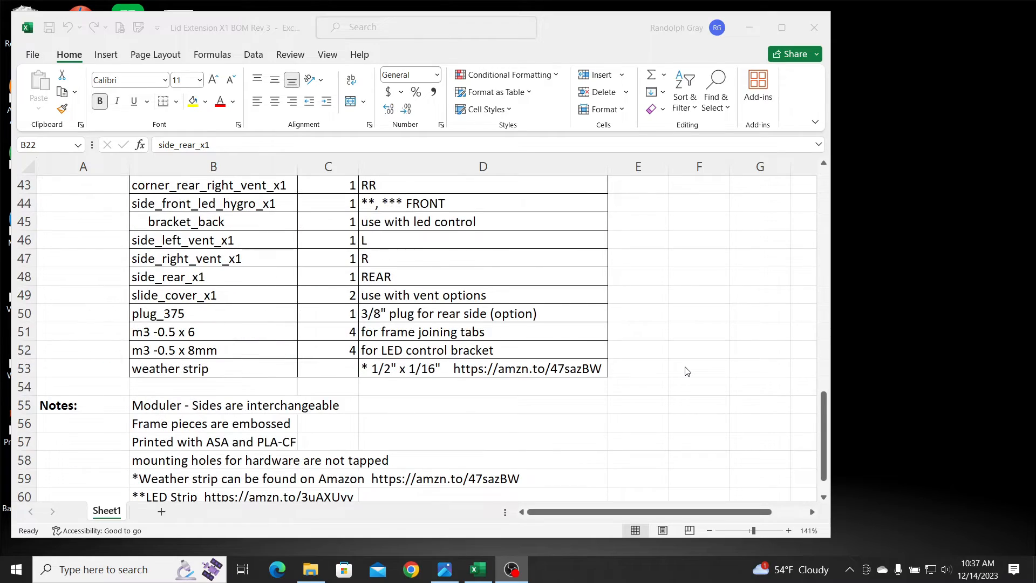
scroll("up", 3)
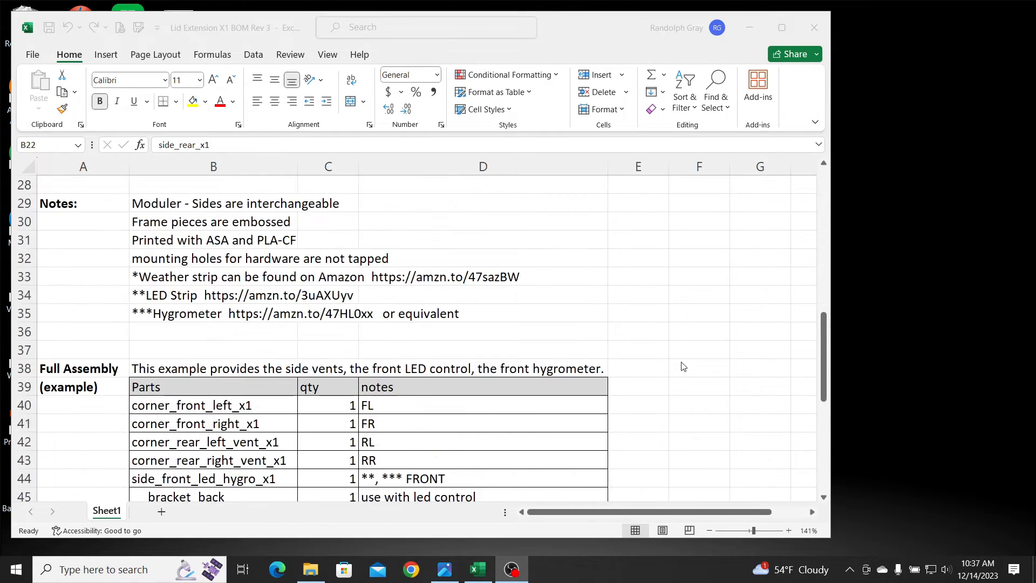
scroll("up", 3)
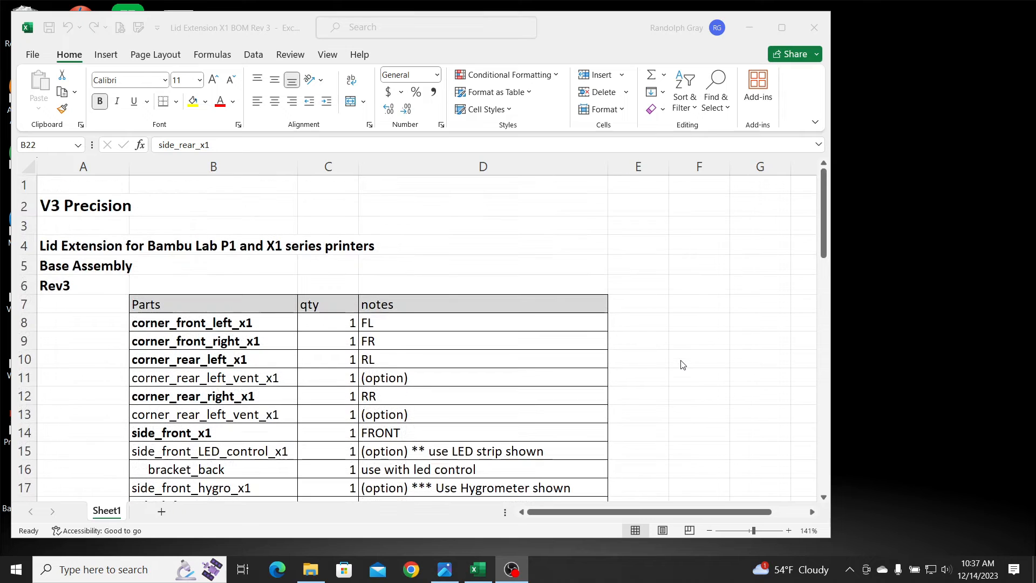
scroll("down", 3)
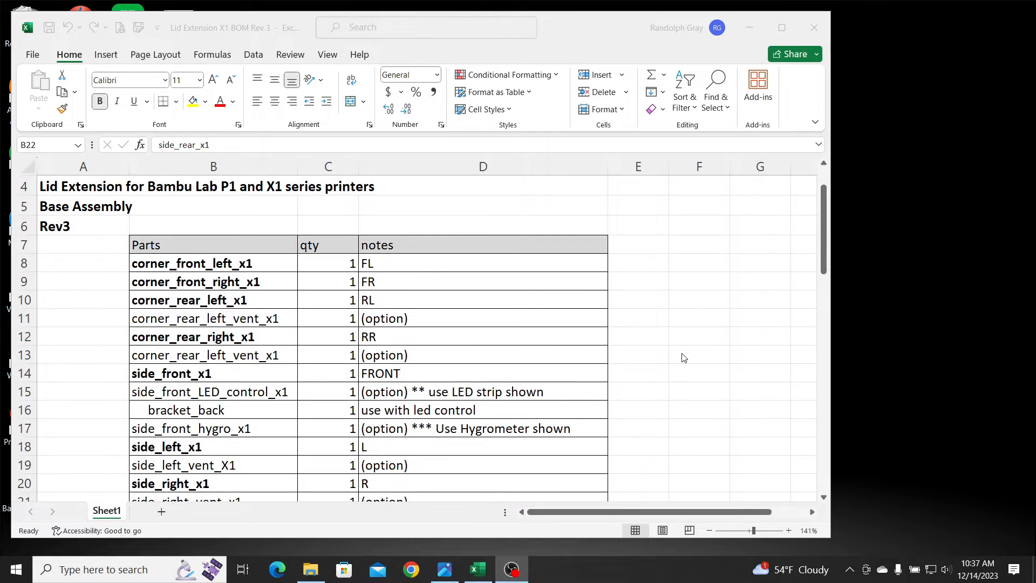
scroll("down", 3)
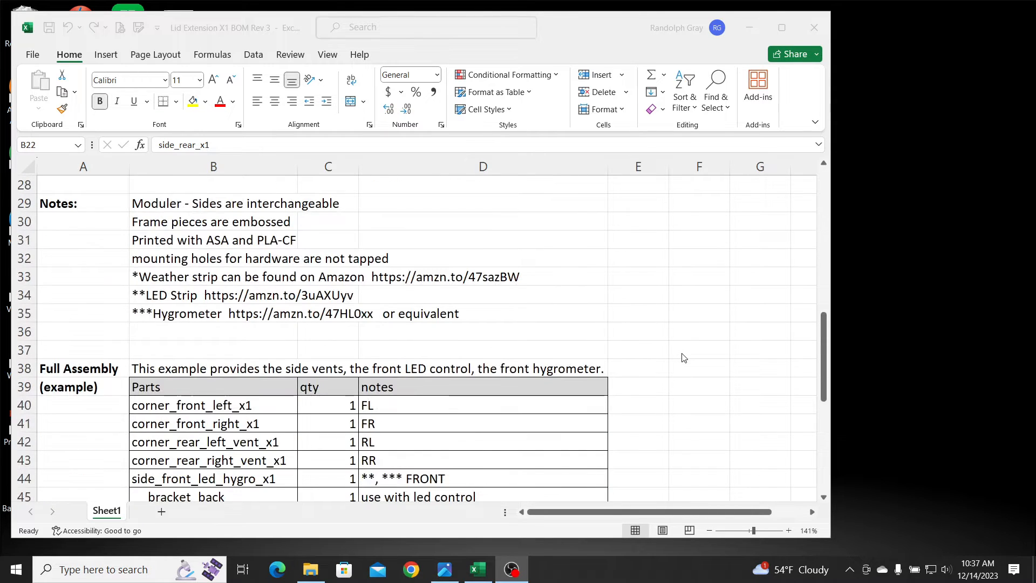
scroll("down", 3)
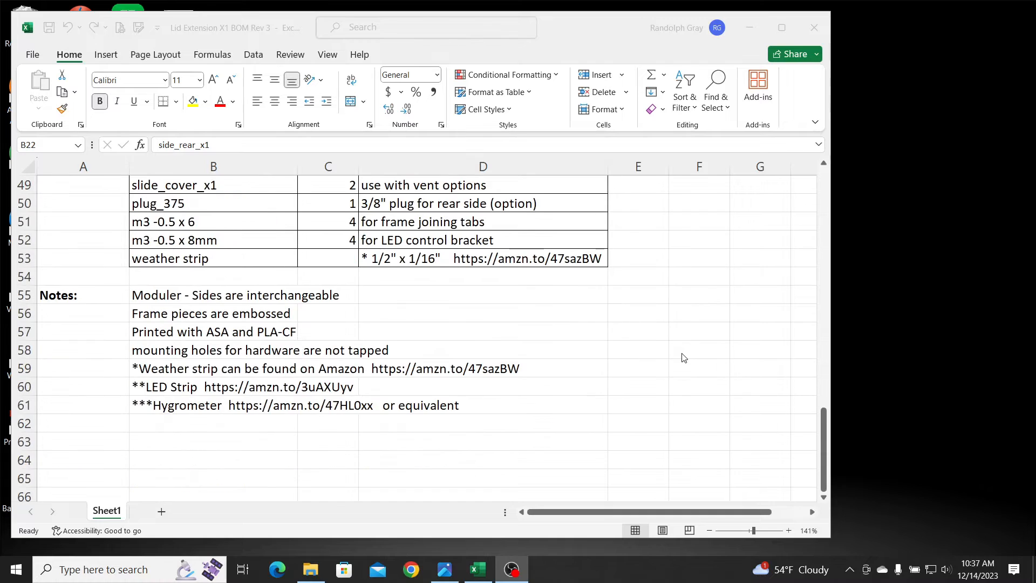
scroll("up", 3)
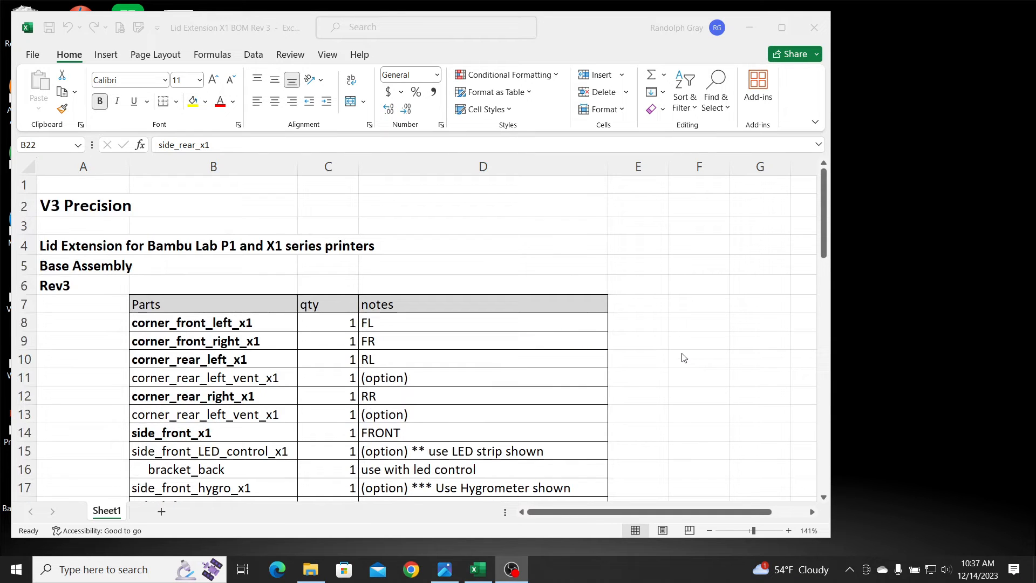